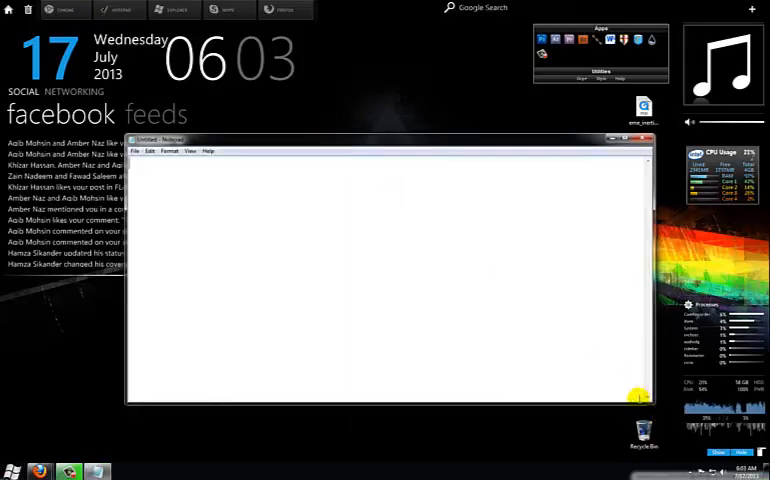
mouse_move(422, 290)
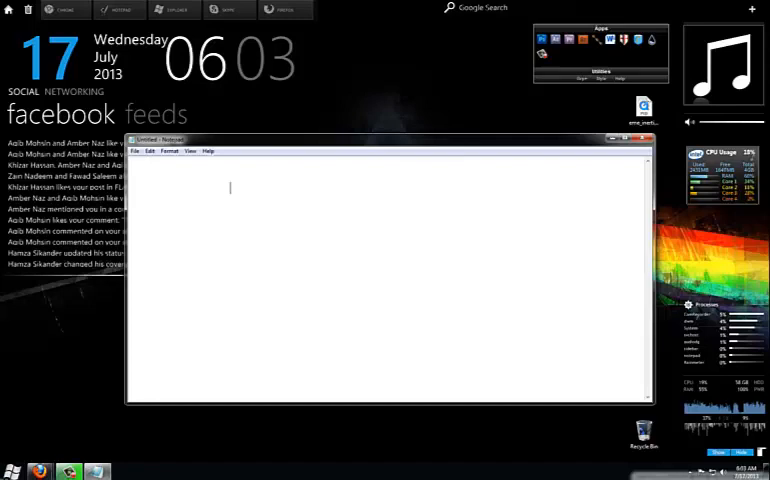
Type '1 Byte = 8 bits' as the first line of the blank note
text(1 Byte)
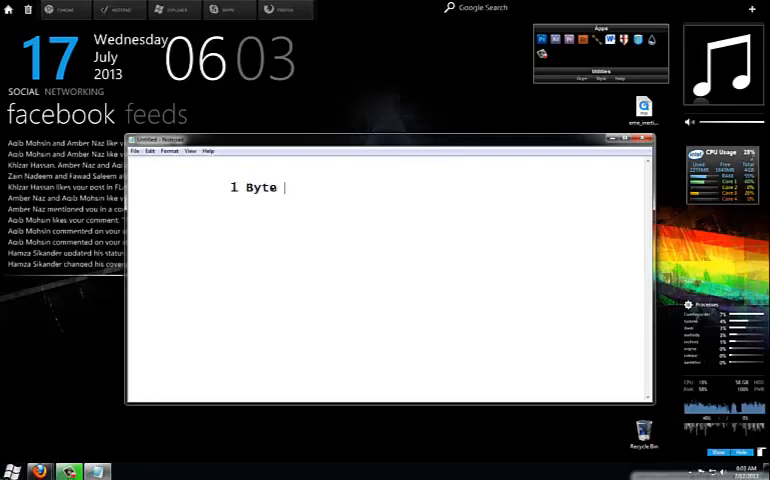
text(= 8)
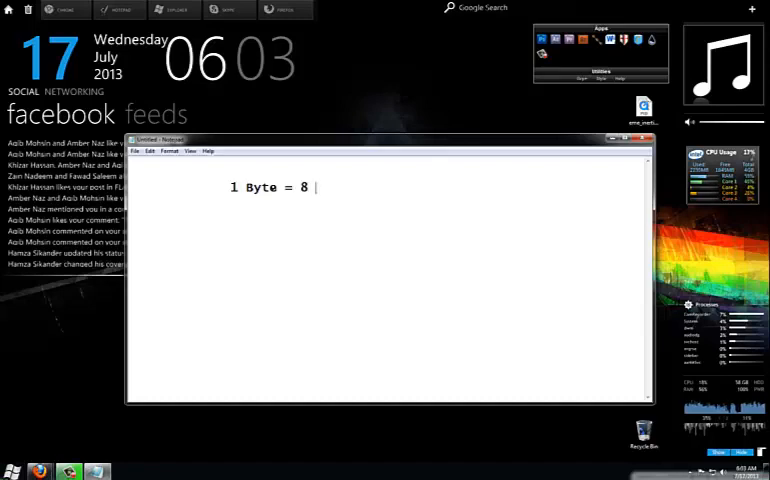
text(bits)
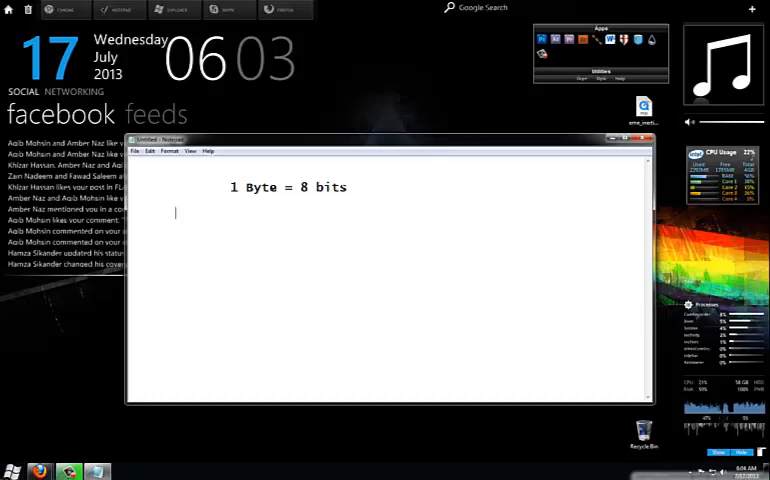
Type '100 KB/s = 1 Mb/s' on the second line and select words in it
text(1)
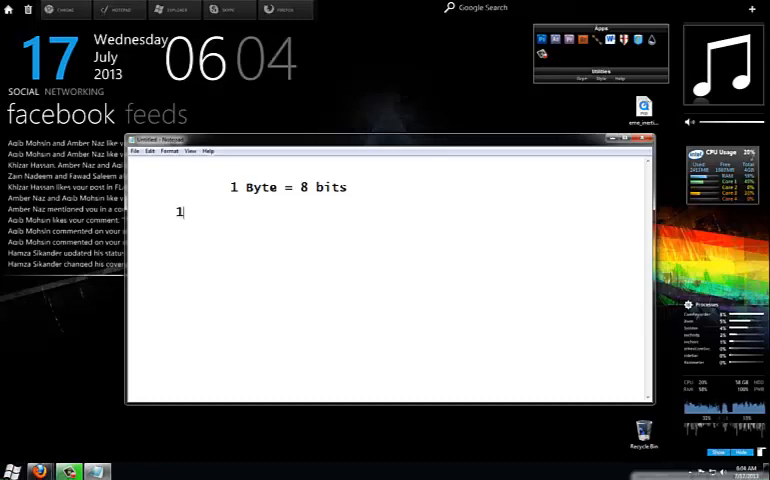
text(00 KB)
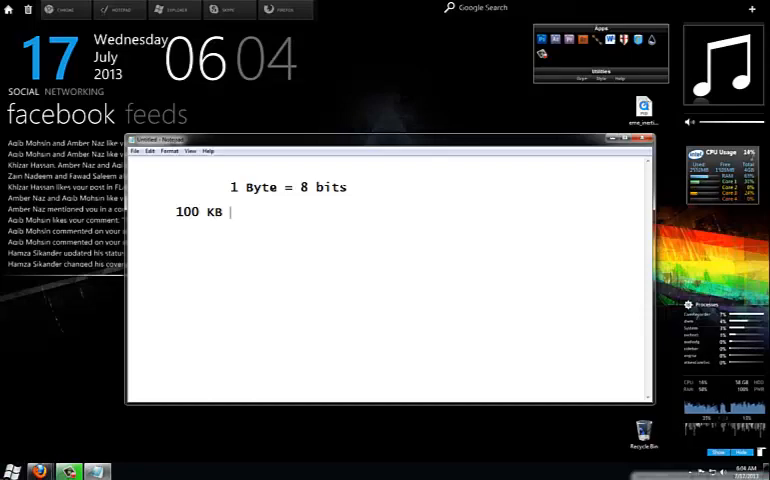
text(/s)
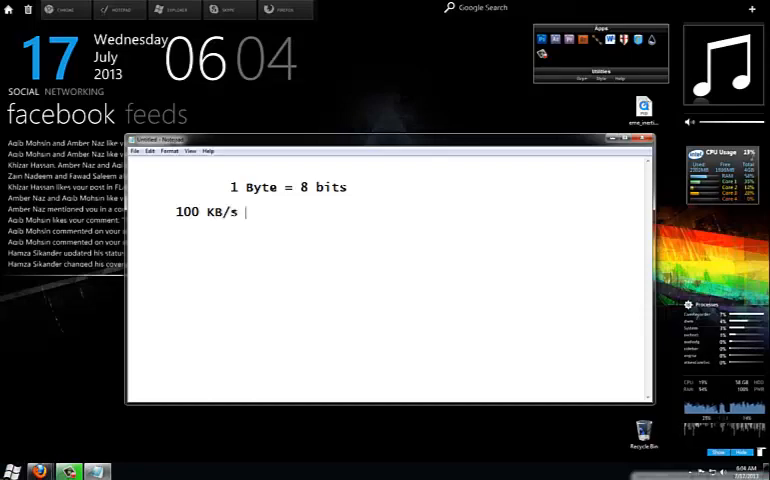
text(=)
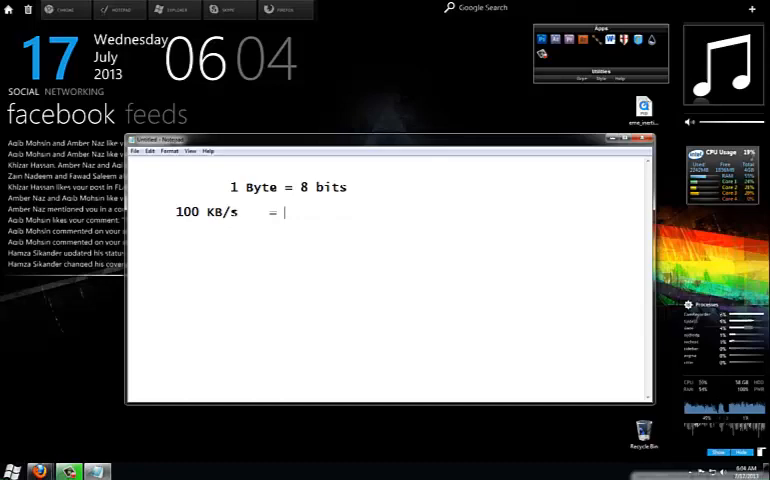
text(1 Mb)
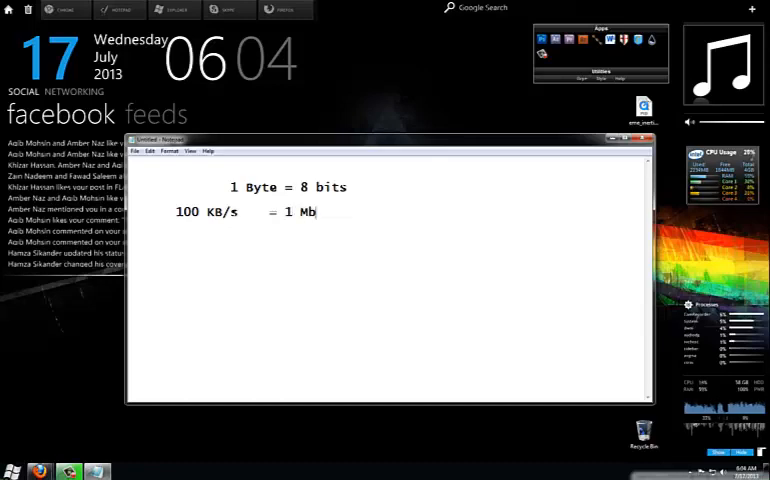
text(/s)
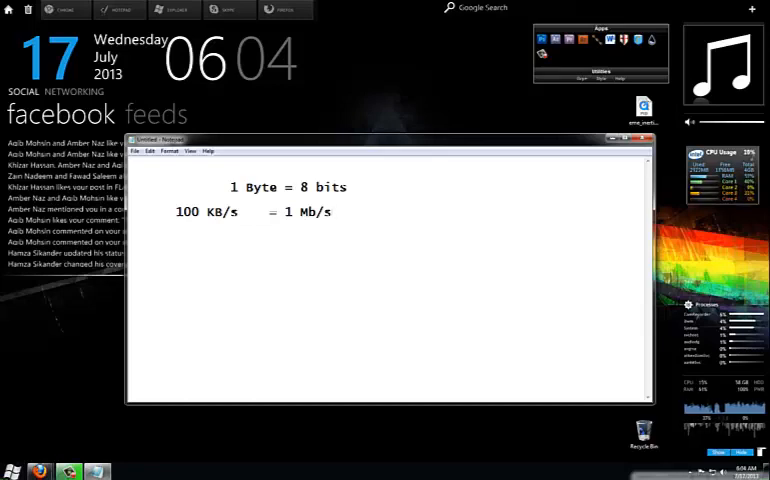
double_click(188, 211)
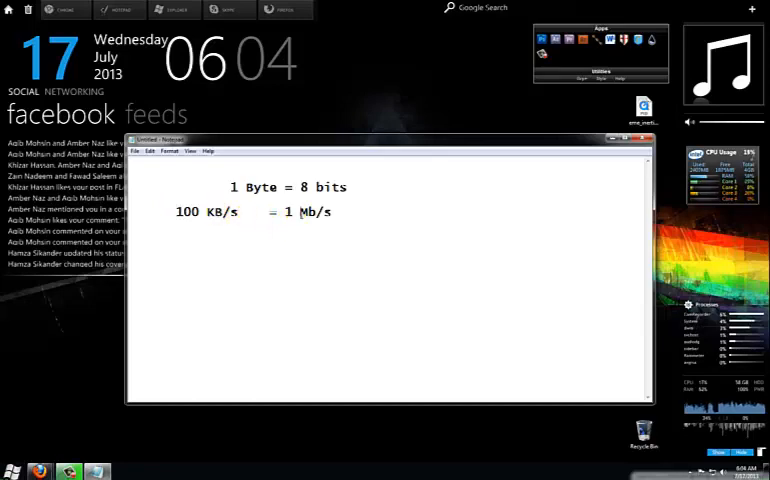
double_click(311, 211)
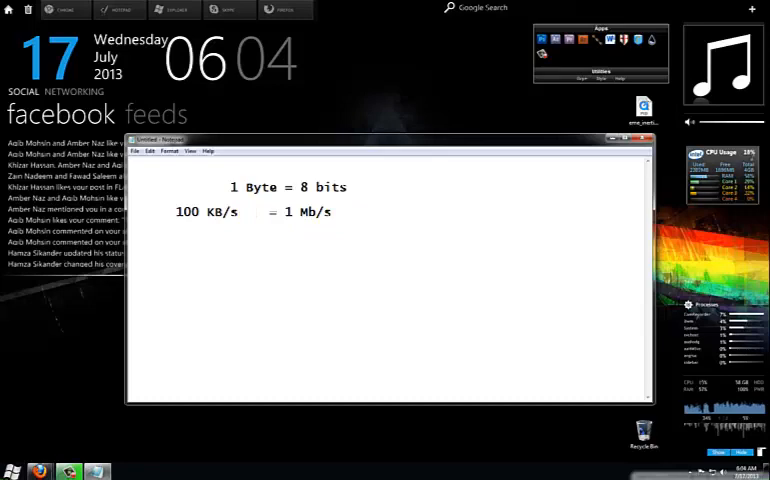
Type '100 KB x 8 = 800 Kb = 0.8 Mb' as the third line
text(100 KB x)
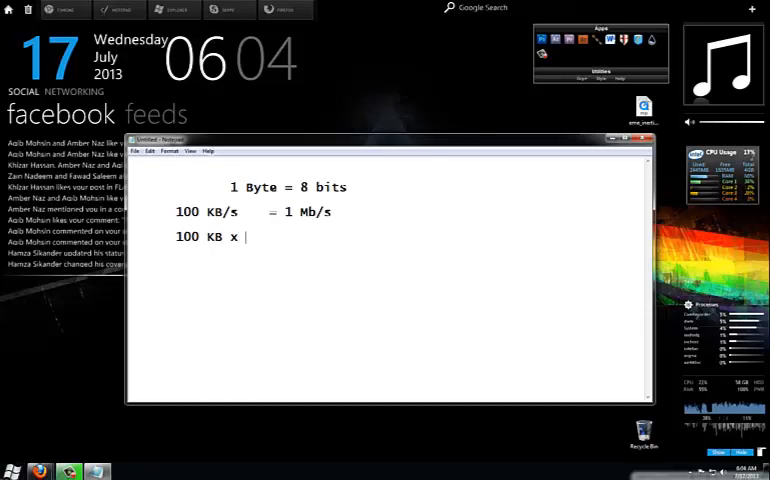
text(8 =)
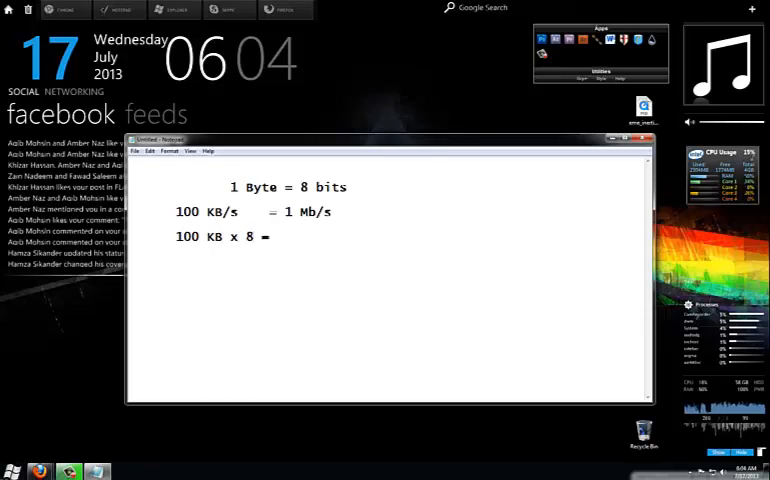
text(800)
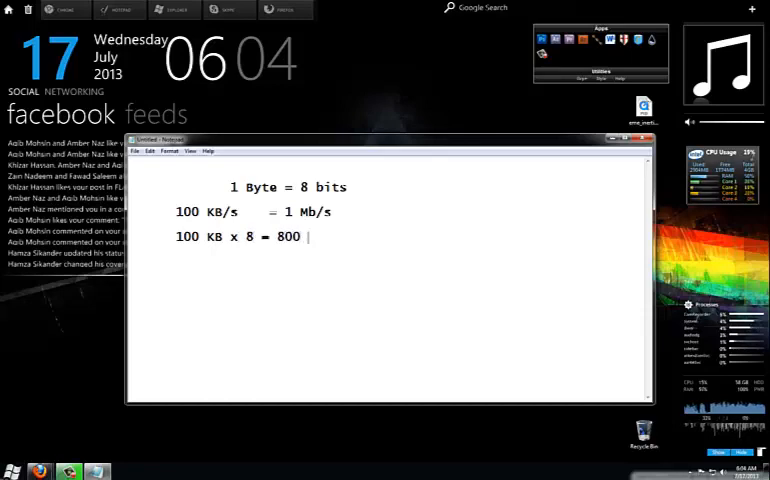
text(K)
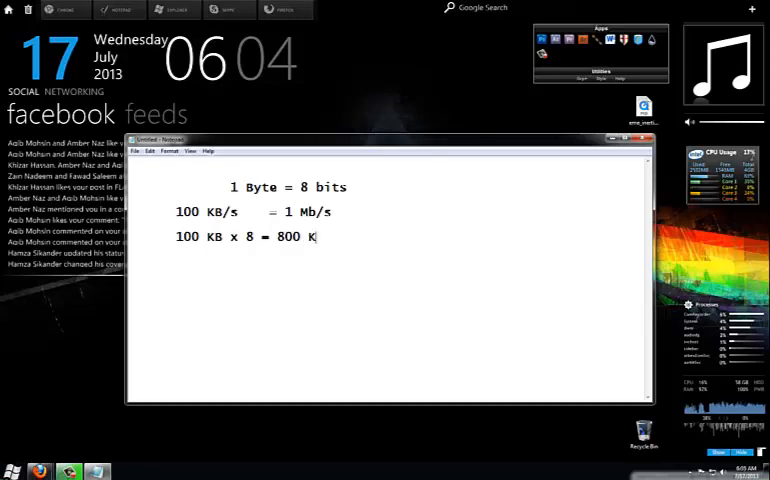
text(b)
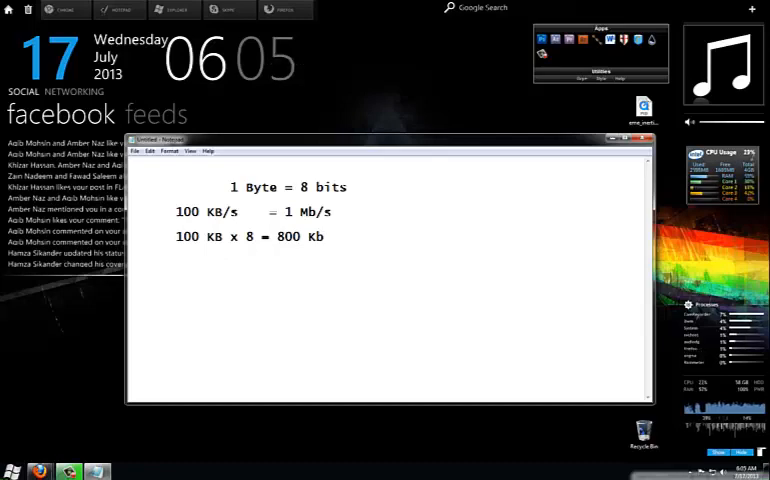
text(= 0)
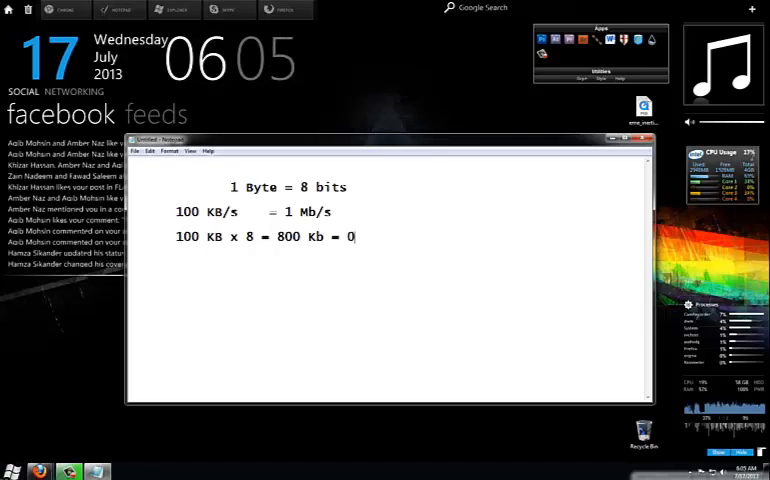
text(.8)
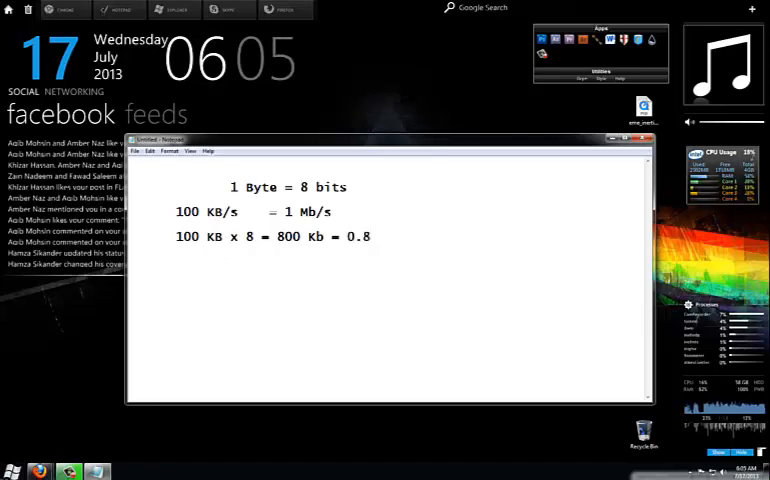
text(Mb)
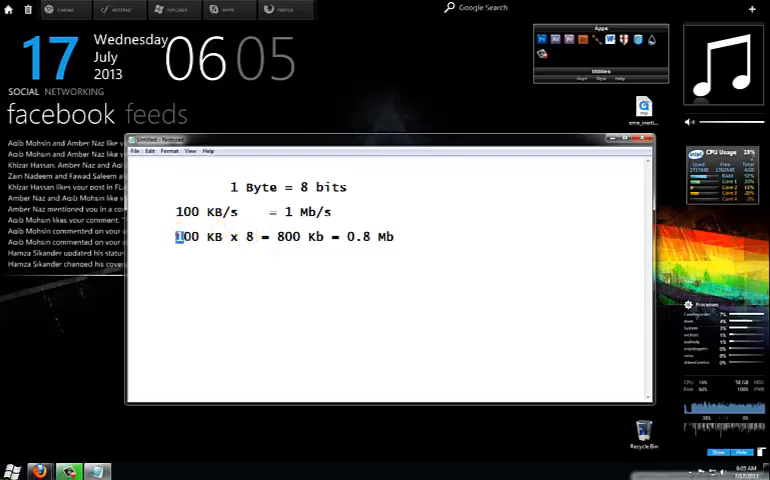
Launch Firefox on its start page, leaving the three-line note behind
double_click(187, 237)
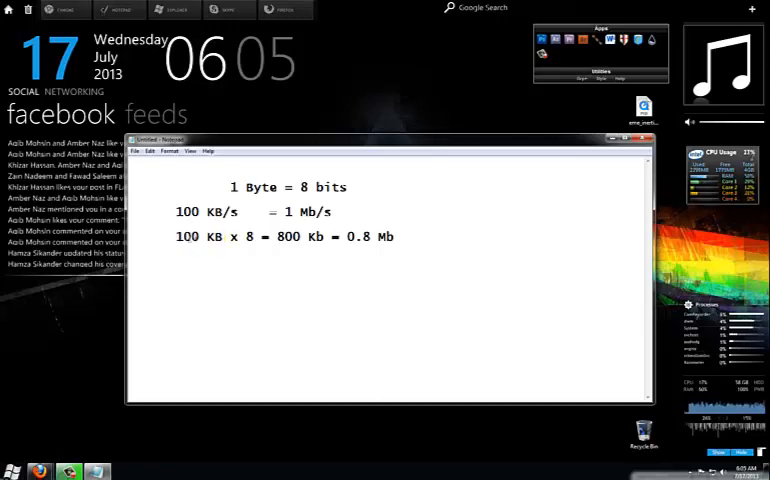
double_click(187, 236)
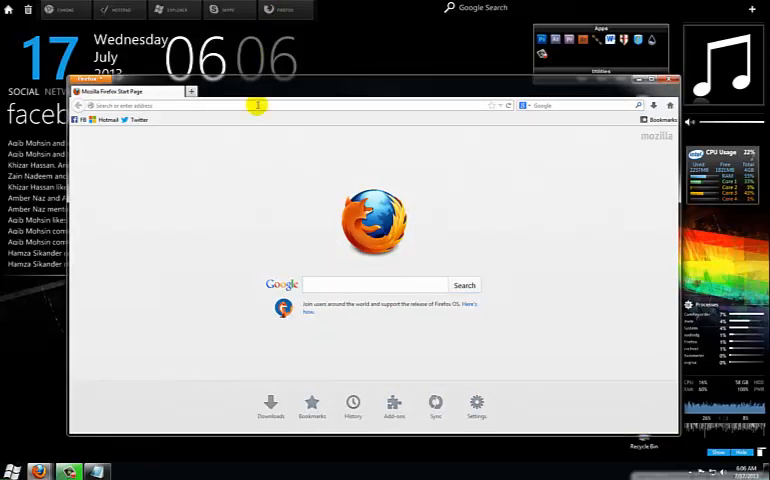
Go to speedtest.net and run the test on the Islamabad server
text(speedtest.net/)
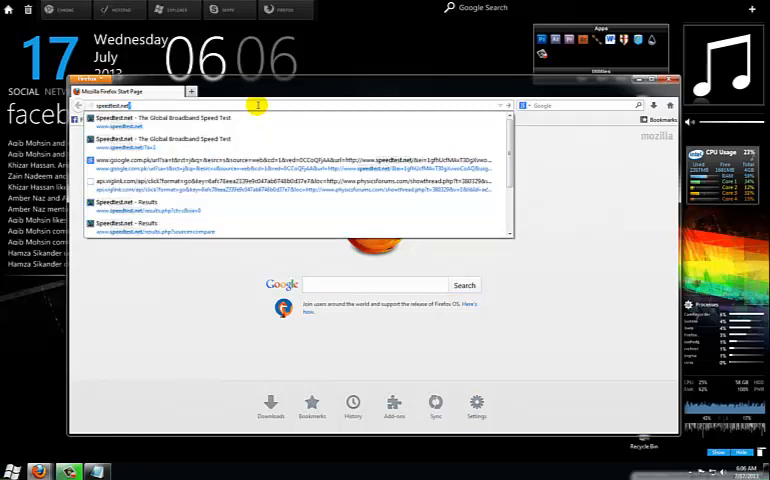
key(enter)
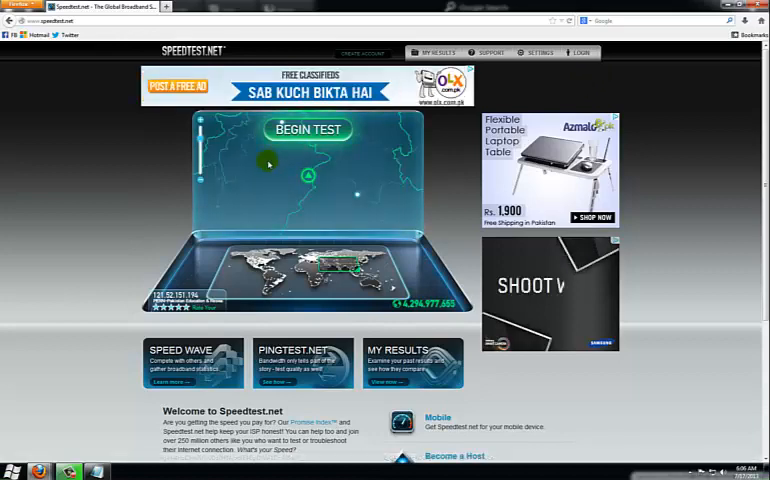
mouse_move(269, 203)
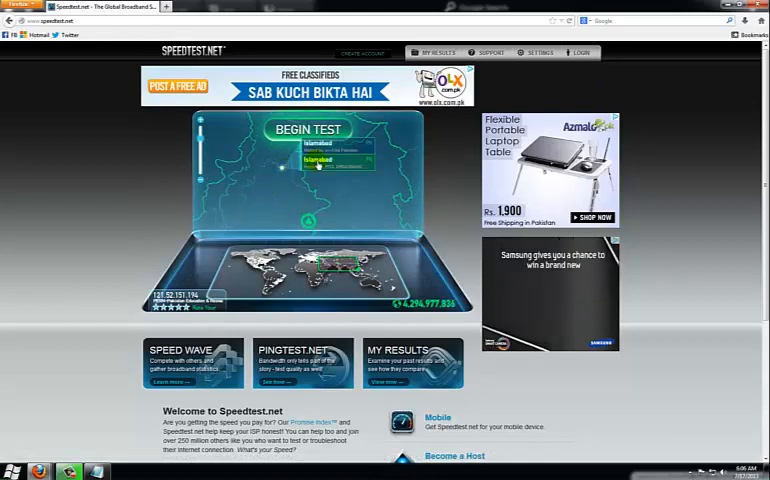
click(309, 129)
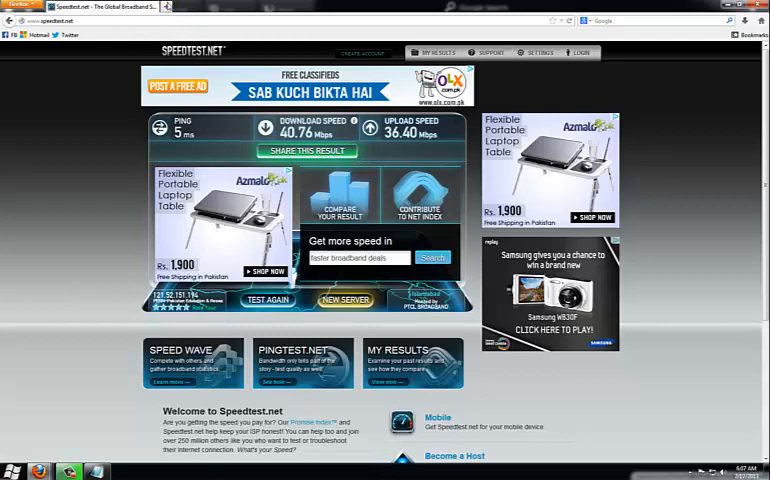
Open the BackTrack Linux site from the 'linux backtrack' search results and scroll down
click(281, 7)
text(linux backtrack)
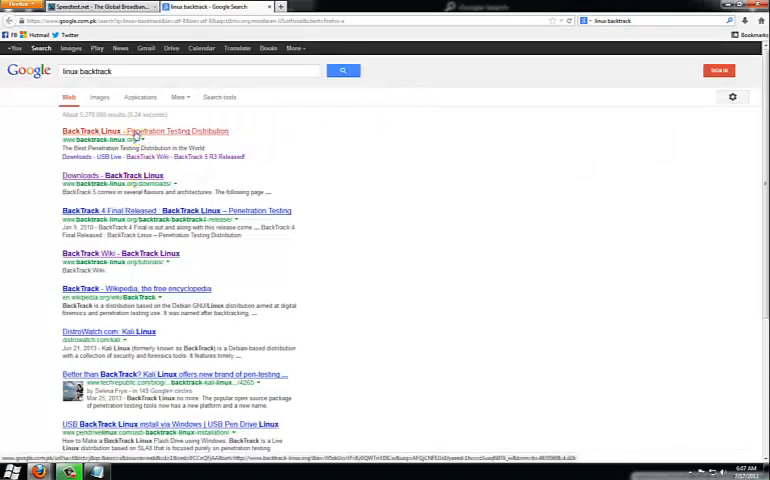
click(143, 131)
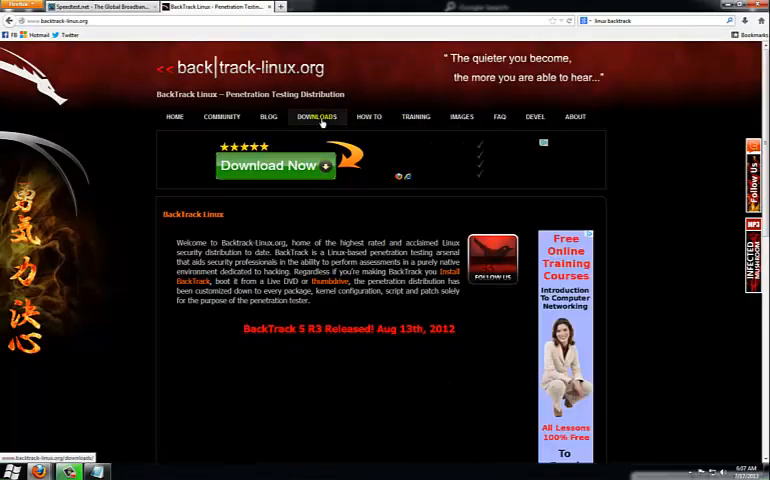
scroll(down, 3)
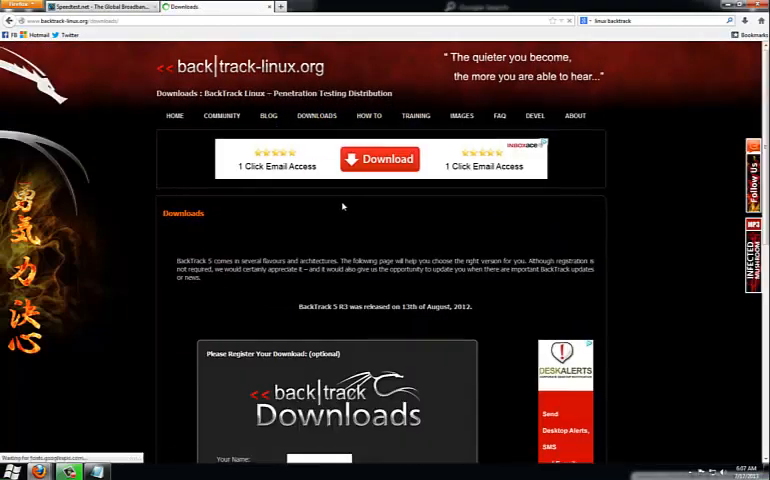
Request the BackTrack 5 R3 GNOME 64-bit ISO, decline registration, and start the download
scroll(down, 3)
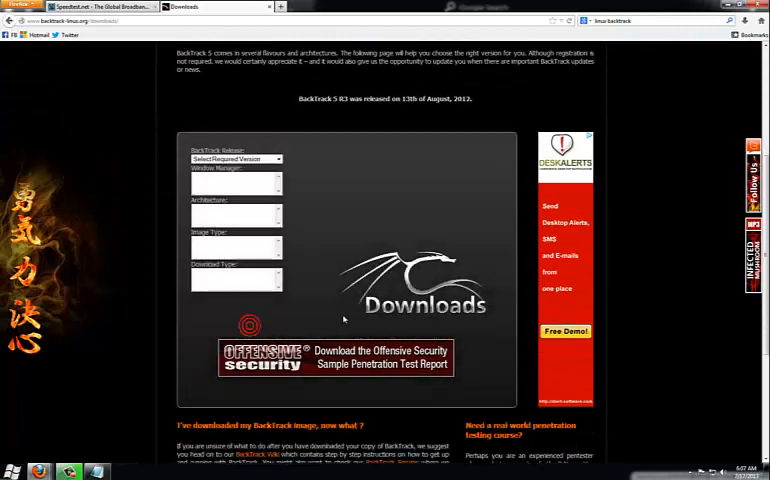
click(235, 159)
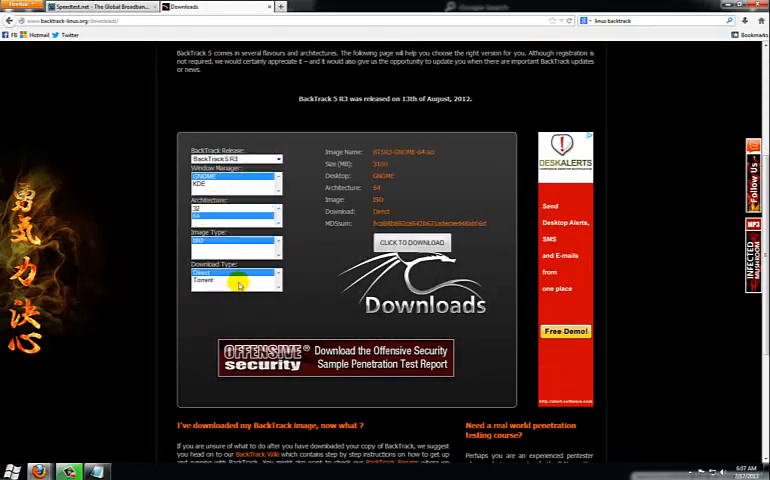
click(411, 242)
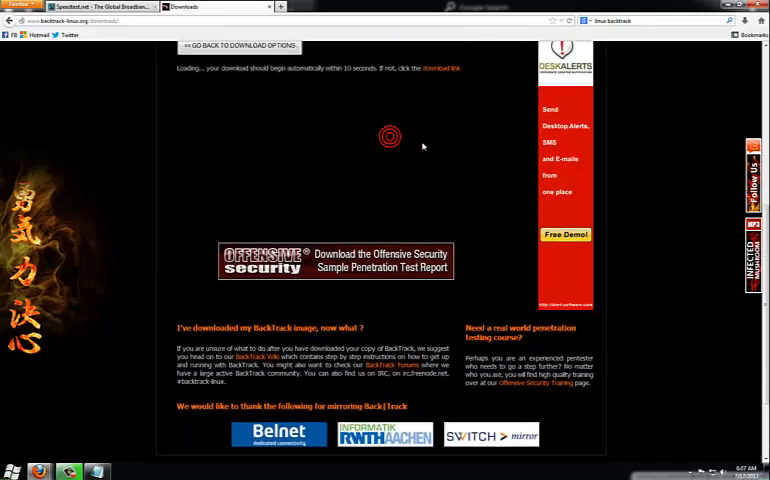
scroll(up, 3)
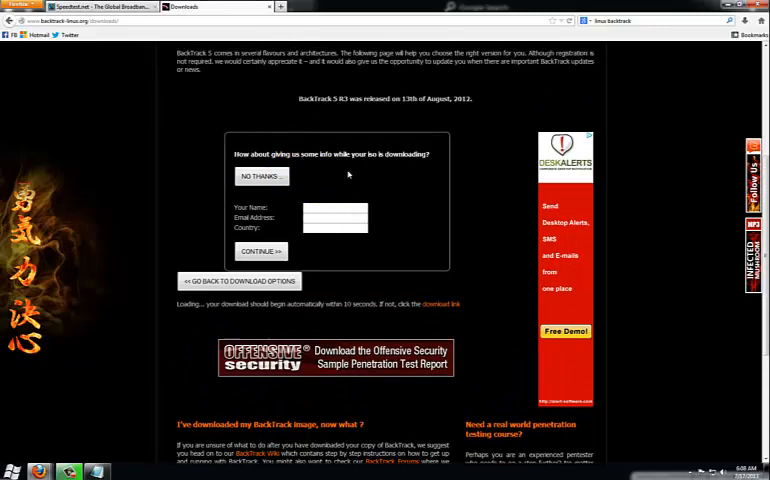
click(261, 176)
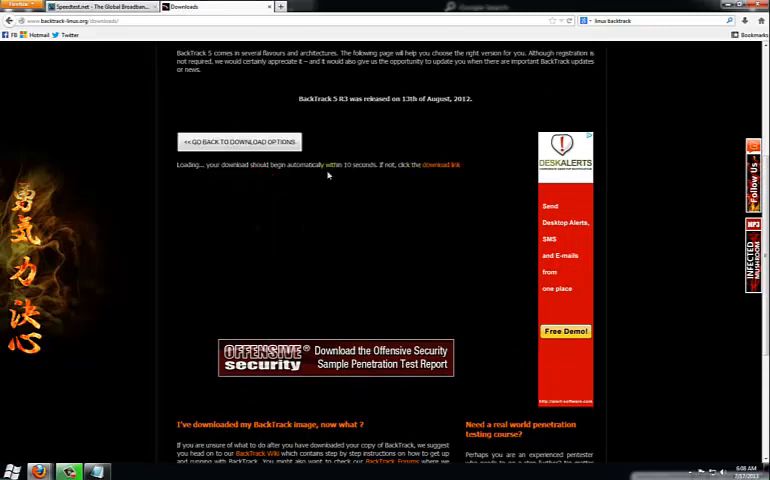
click(437, 164)
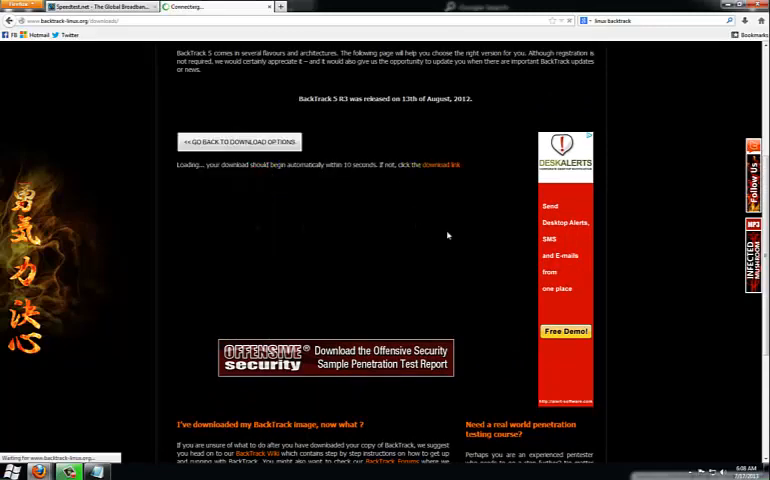
click(447, 164)
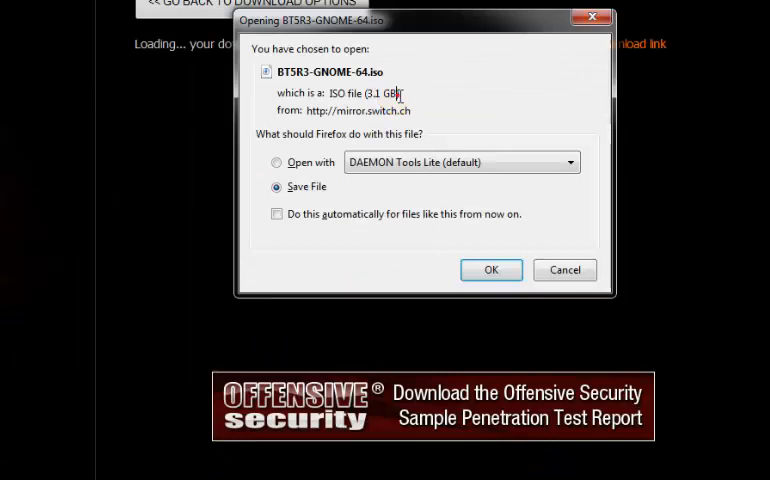
mouse_move(491, 270)
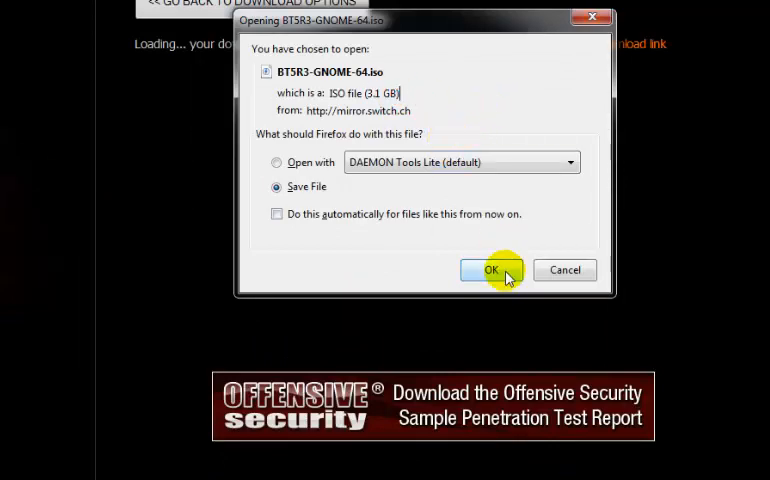
Confirm Save File for BT5R3-GNOME-64.iso in the download dialog
click(491, 270)
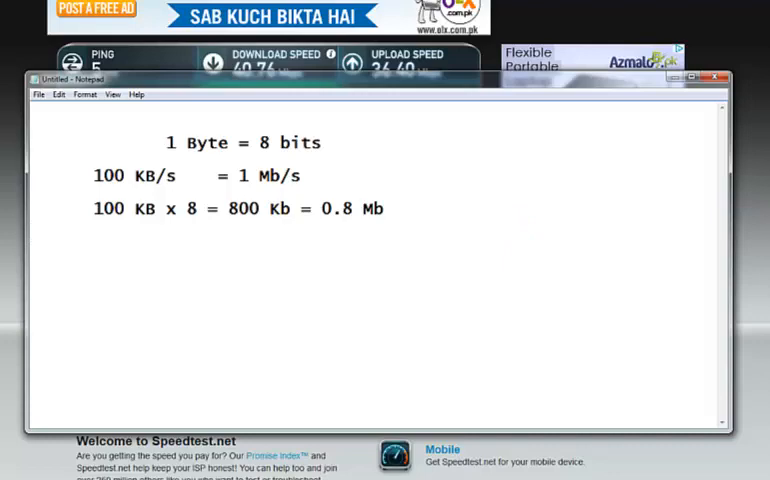
Type '4.2 MB x 8 = 33.6 Mb' as the fourth line of the note
text(4.2 MB)
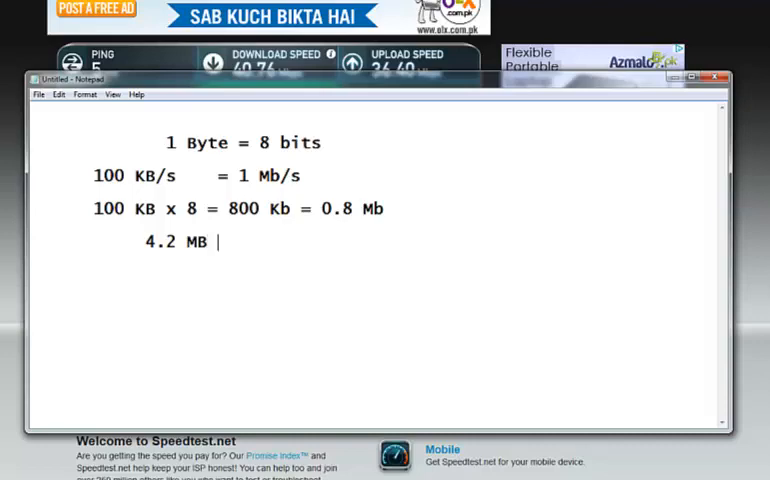
text(x)
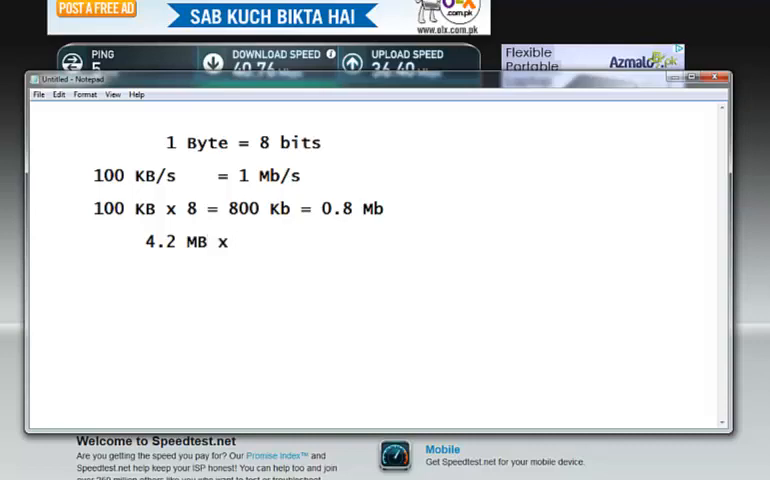
text(8 =)
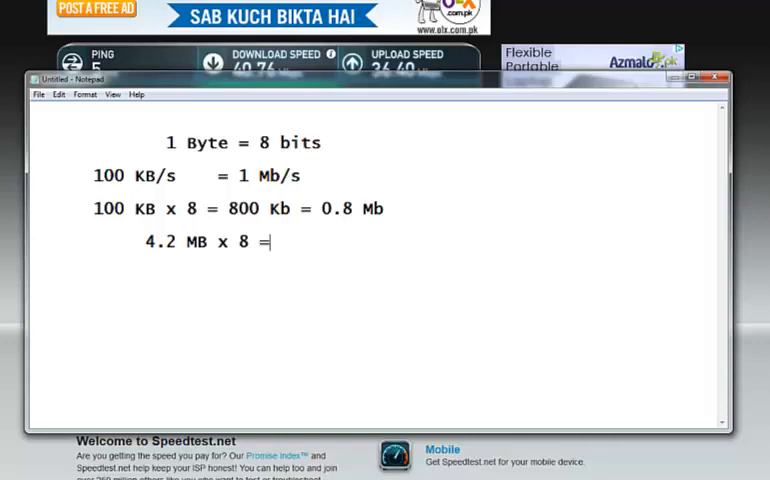
click(10, 470)
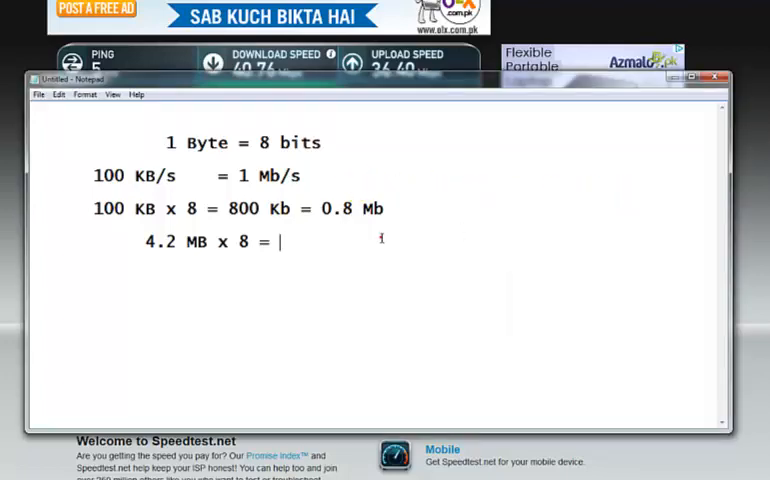
text(33)
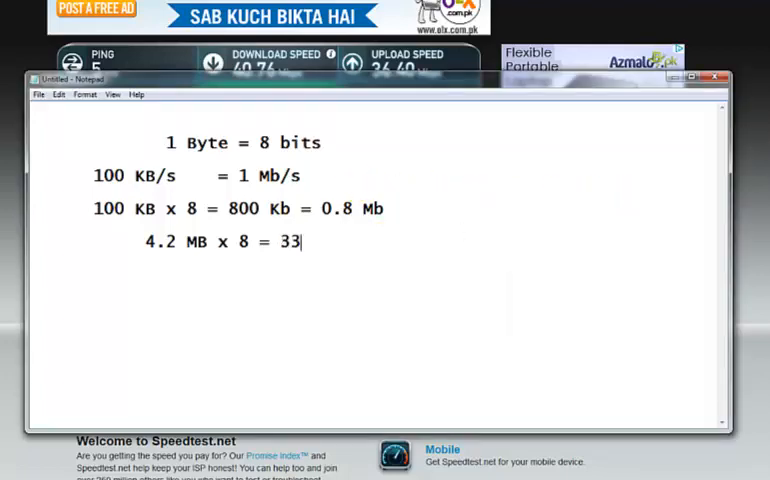
text(.6)
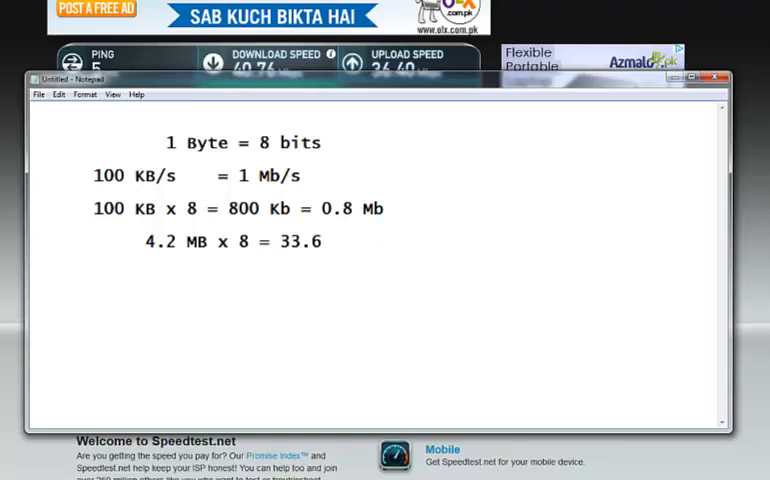
text(Mb)
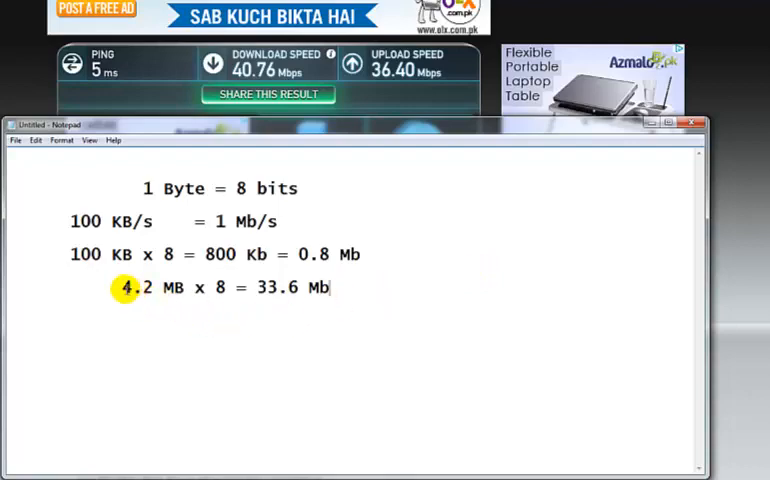
drag(120, 287, 188, 287)
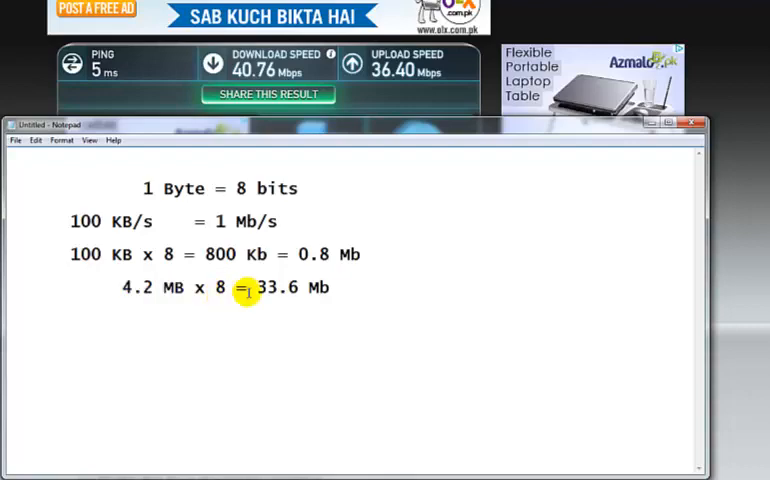
drag(258, 288, 298, 288)
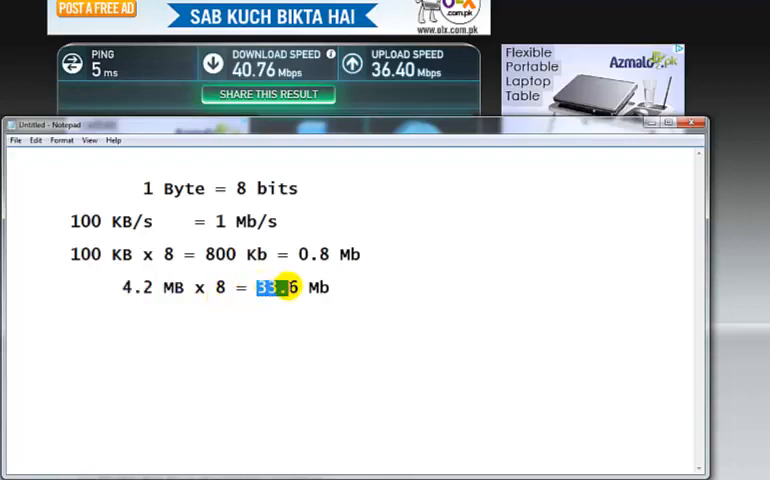
click(332, 287)
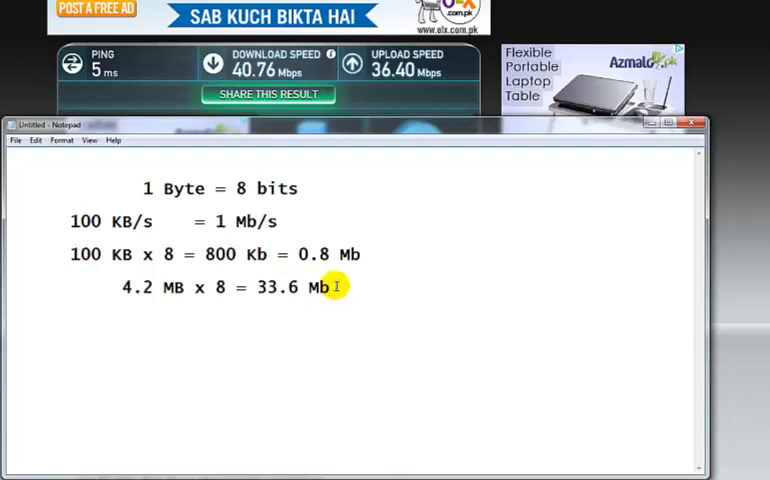
double_click(322, 287)
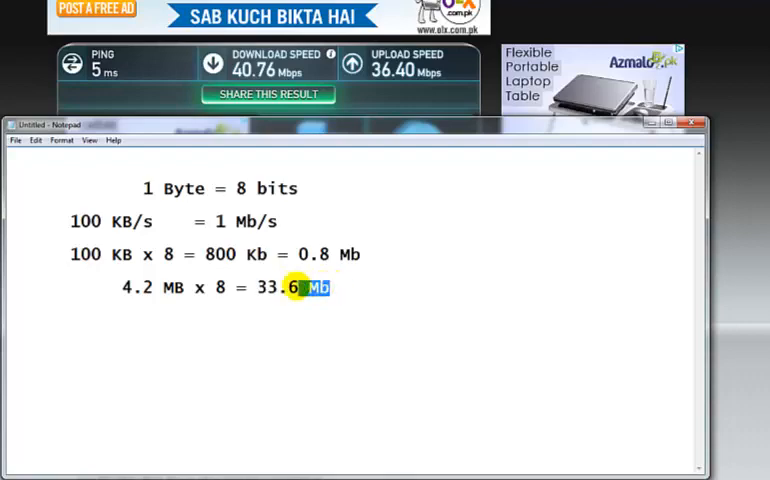